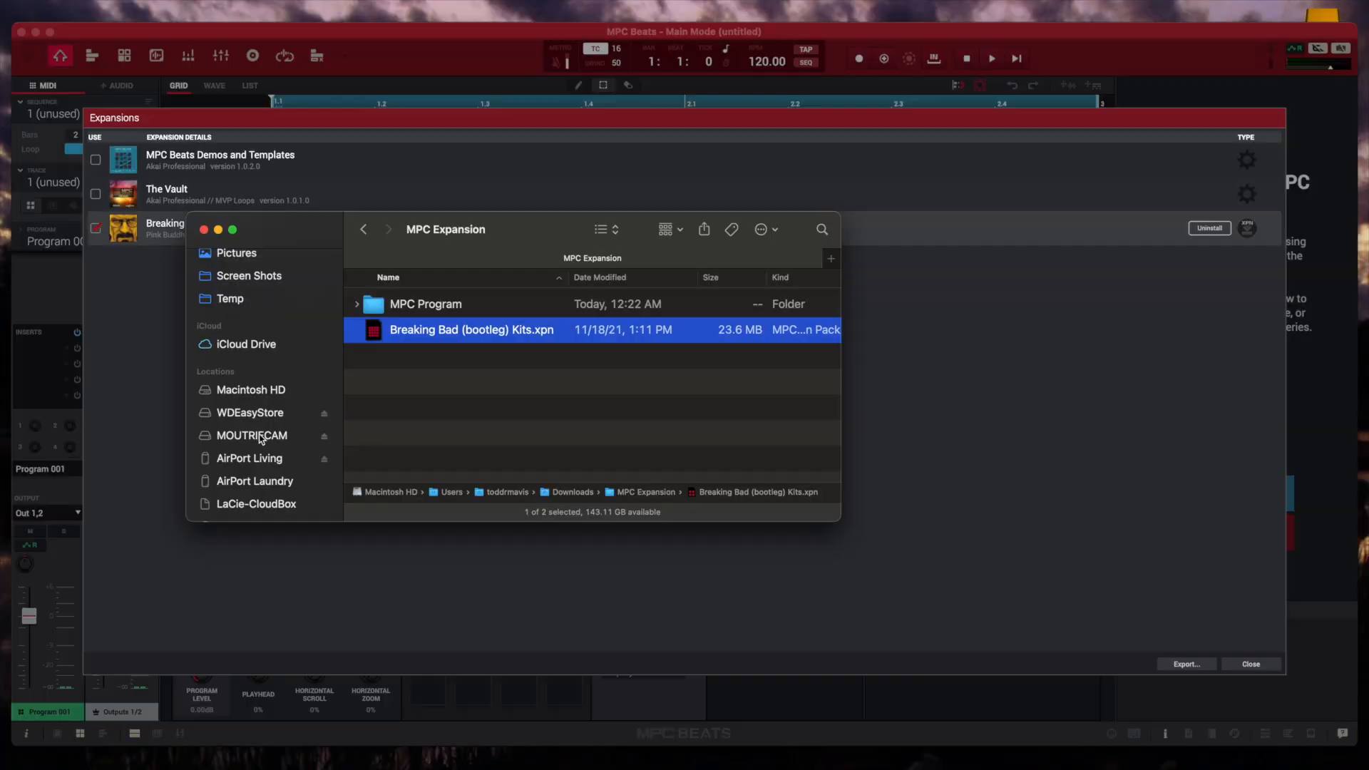
pyautogui.moveTo(357, 268)
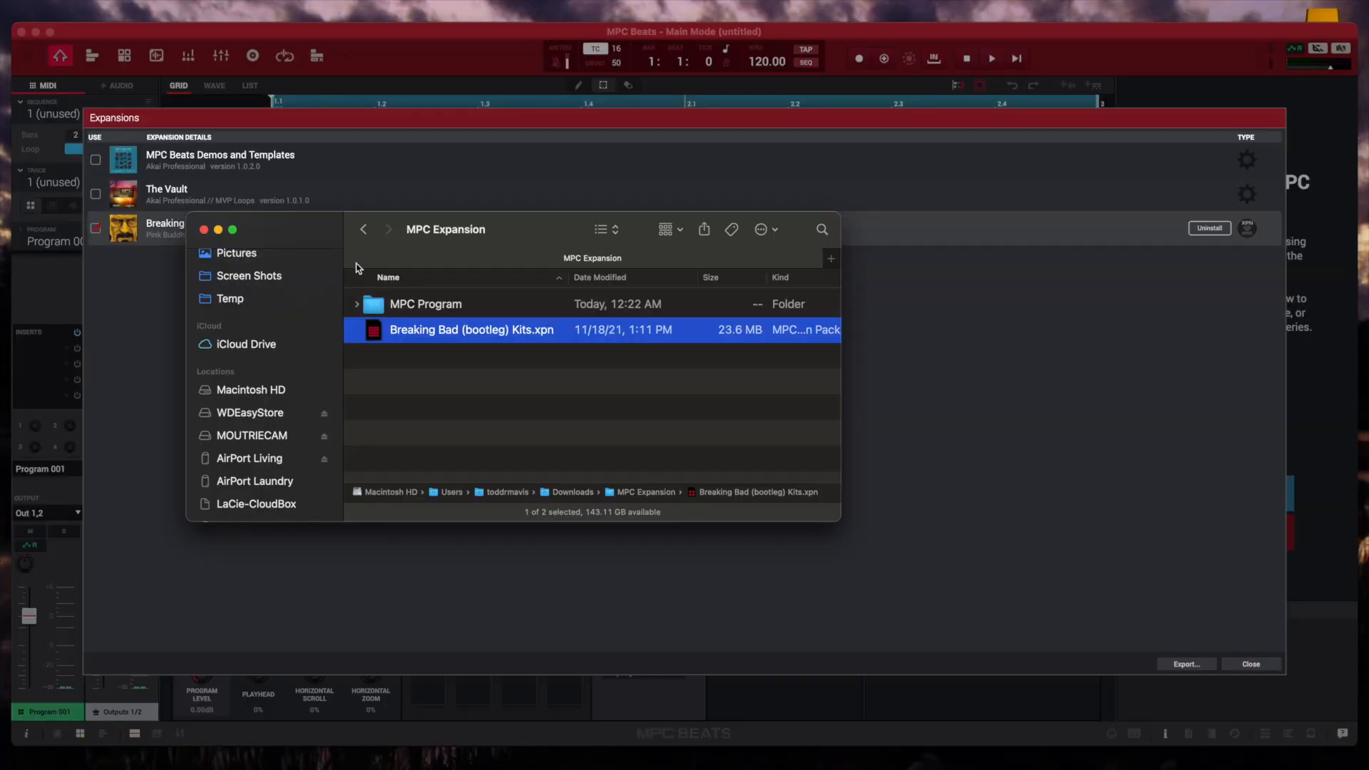
pyautogui.moveTo(257, 421)
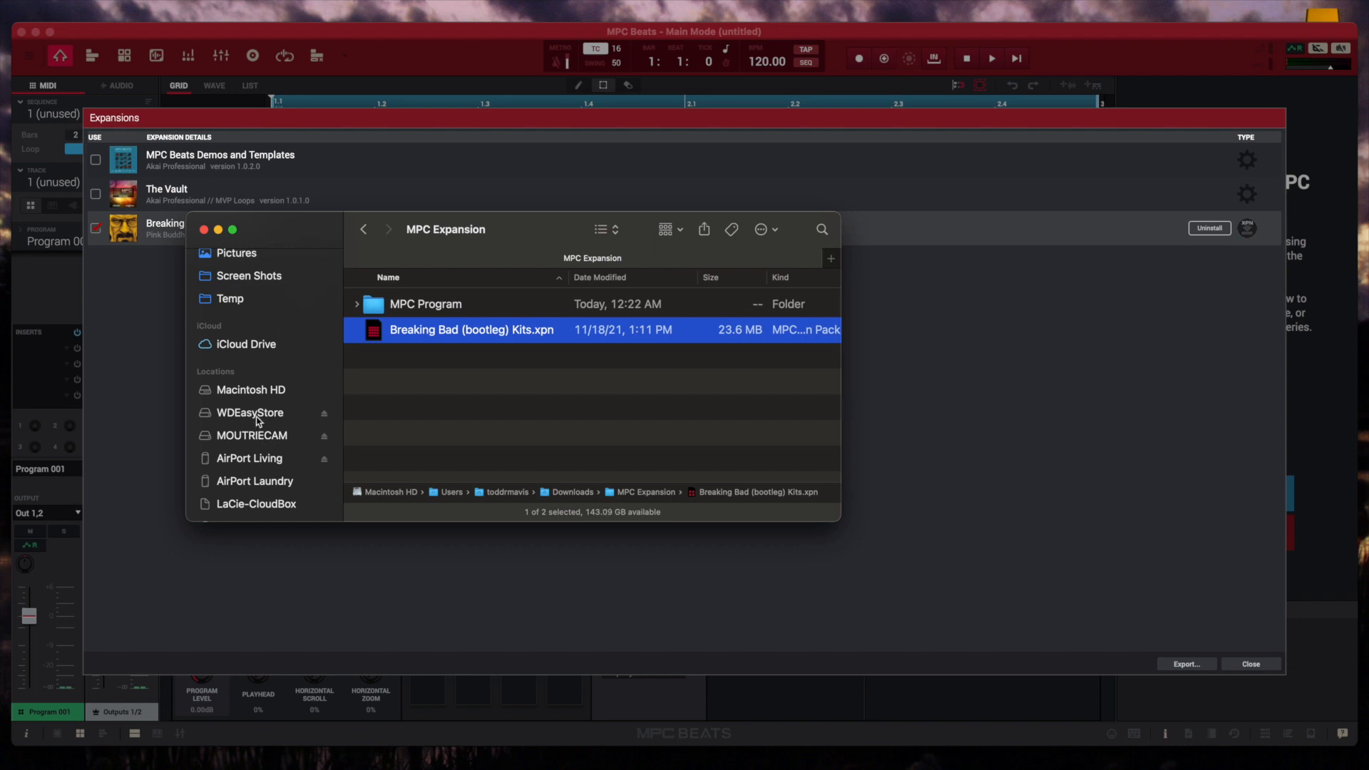
# Browse the WDEasyStore drive in Finder, then close the Finder window.
pyautogui.click(249, 412)
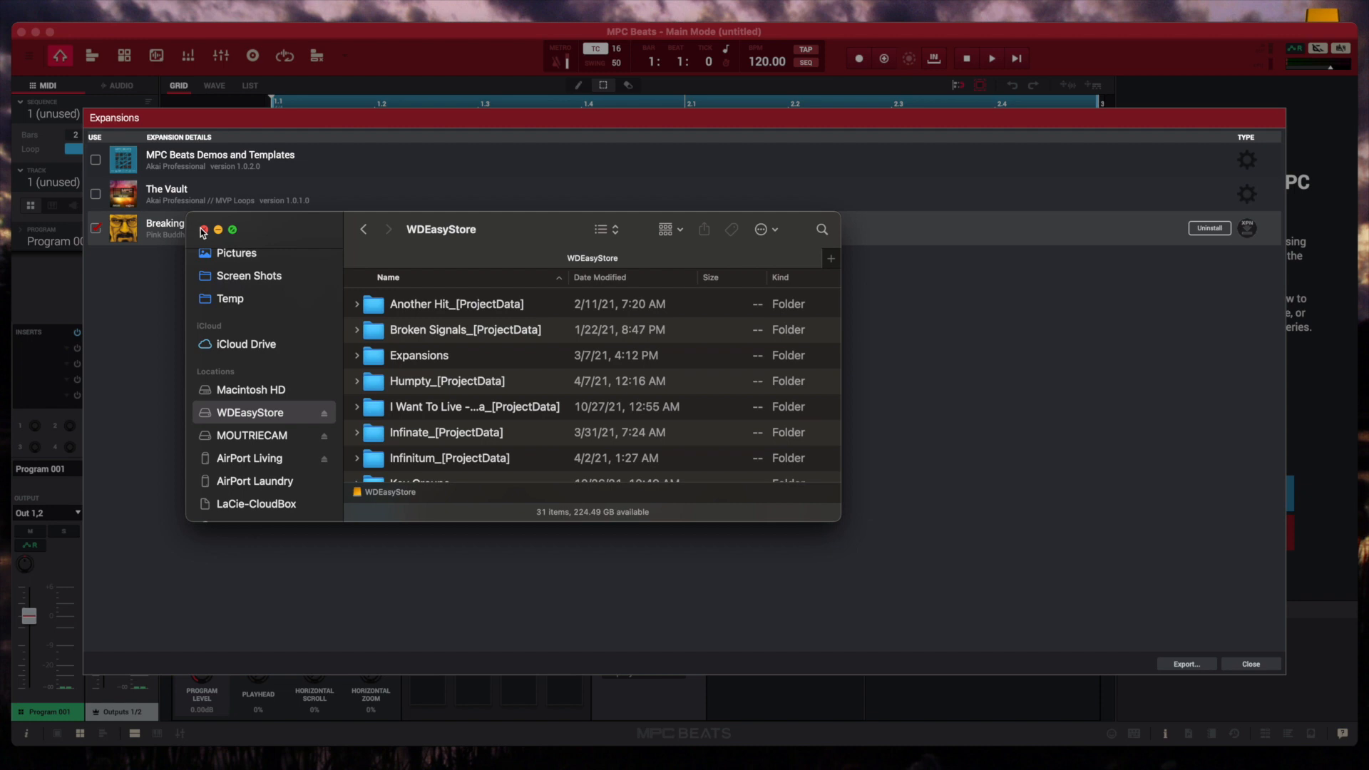
pyautogui.click(202, 230)
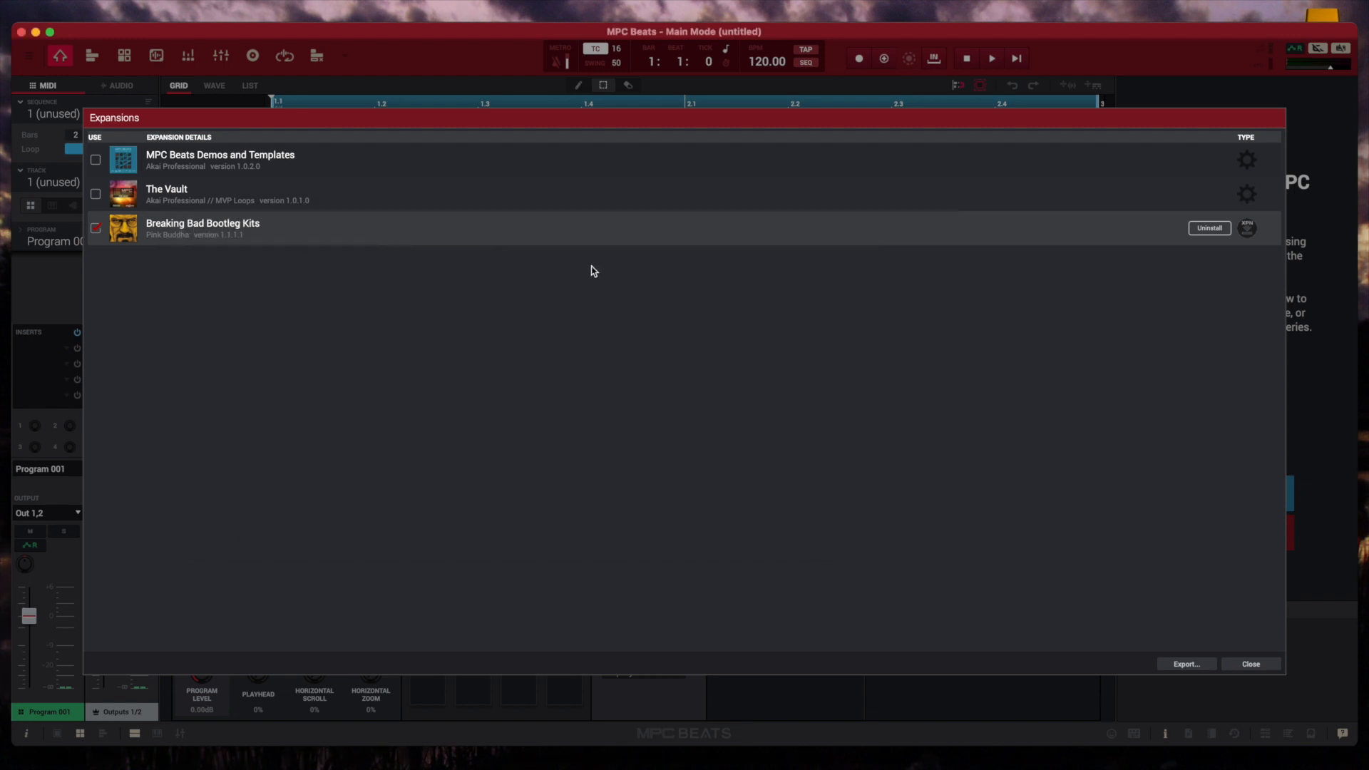
pyautogui.moveTo(1140, 556)
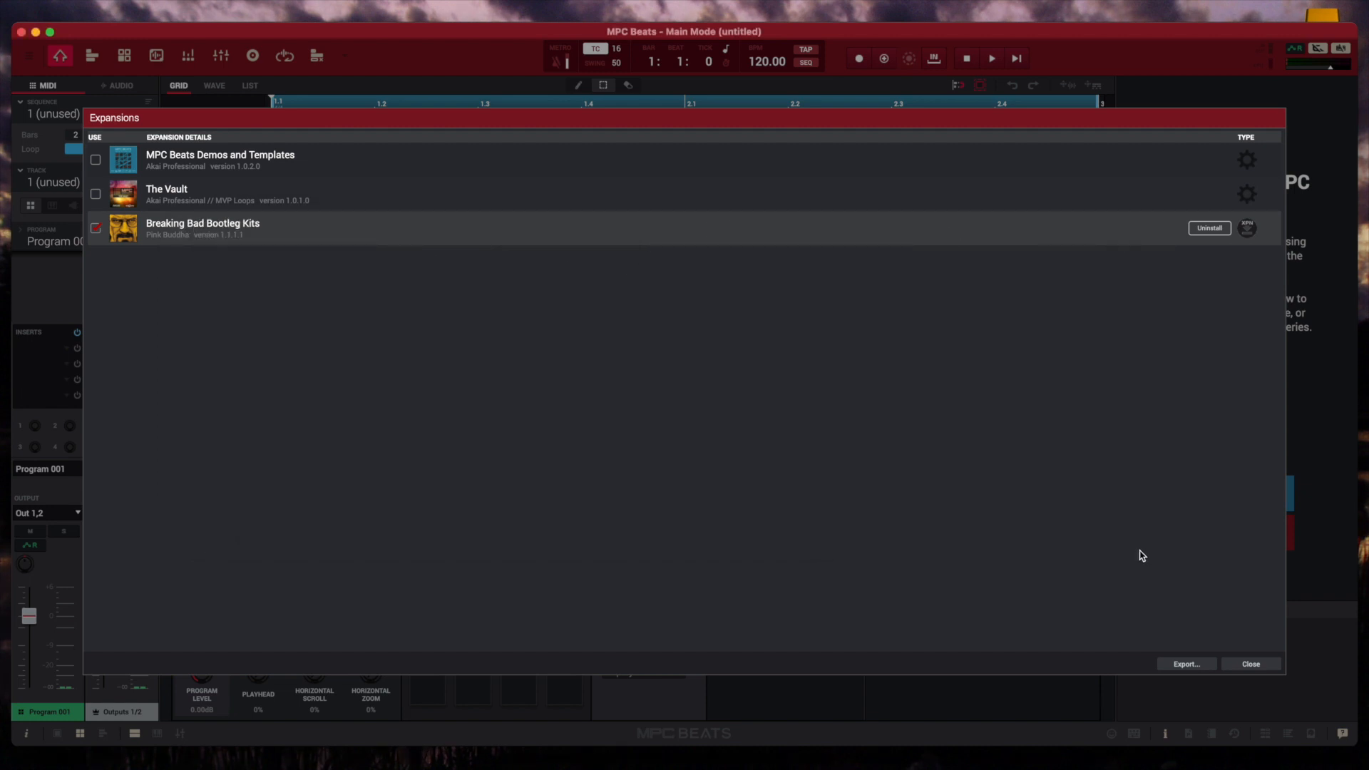
pyautogui.moveTo(180, 217)
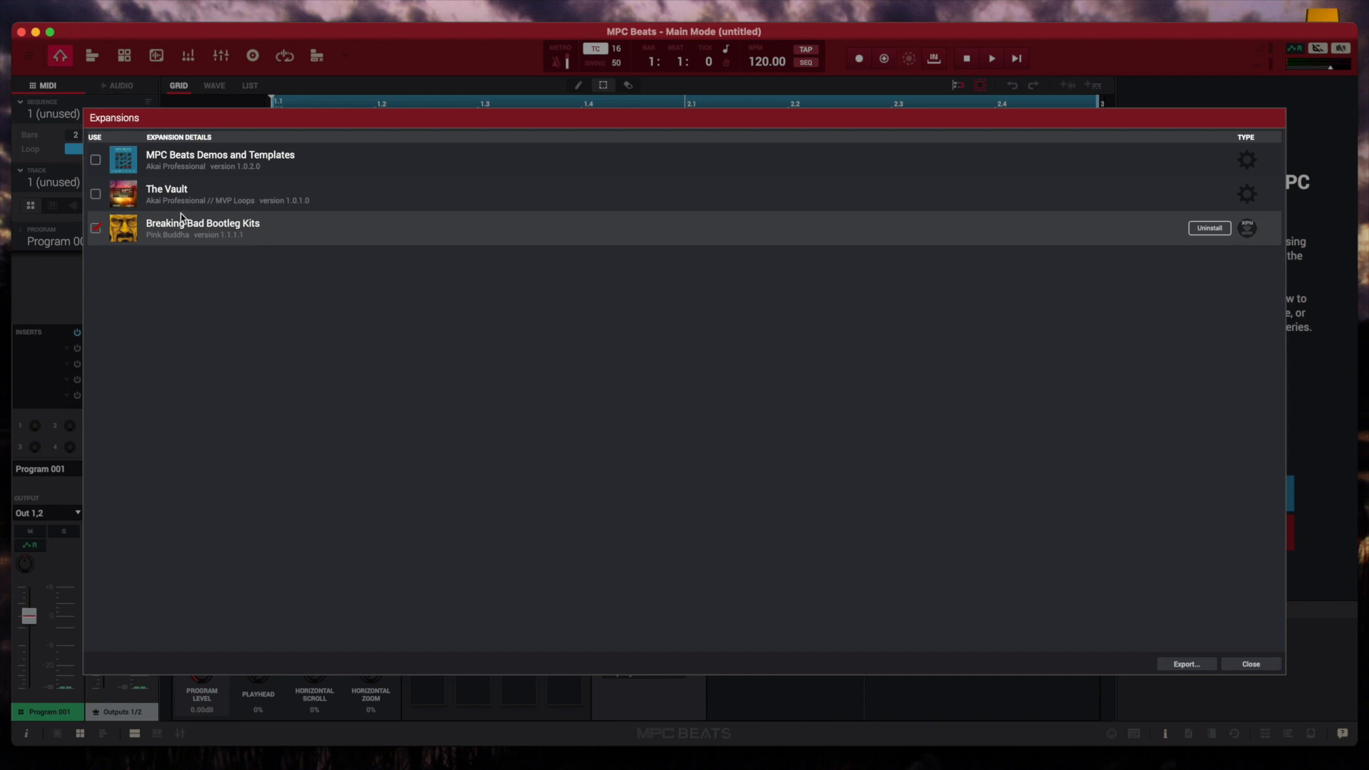
pyautogui.moveTo(953, 619)
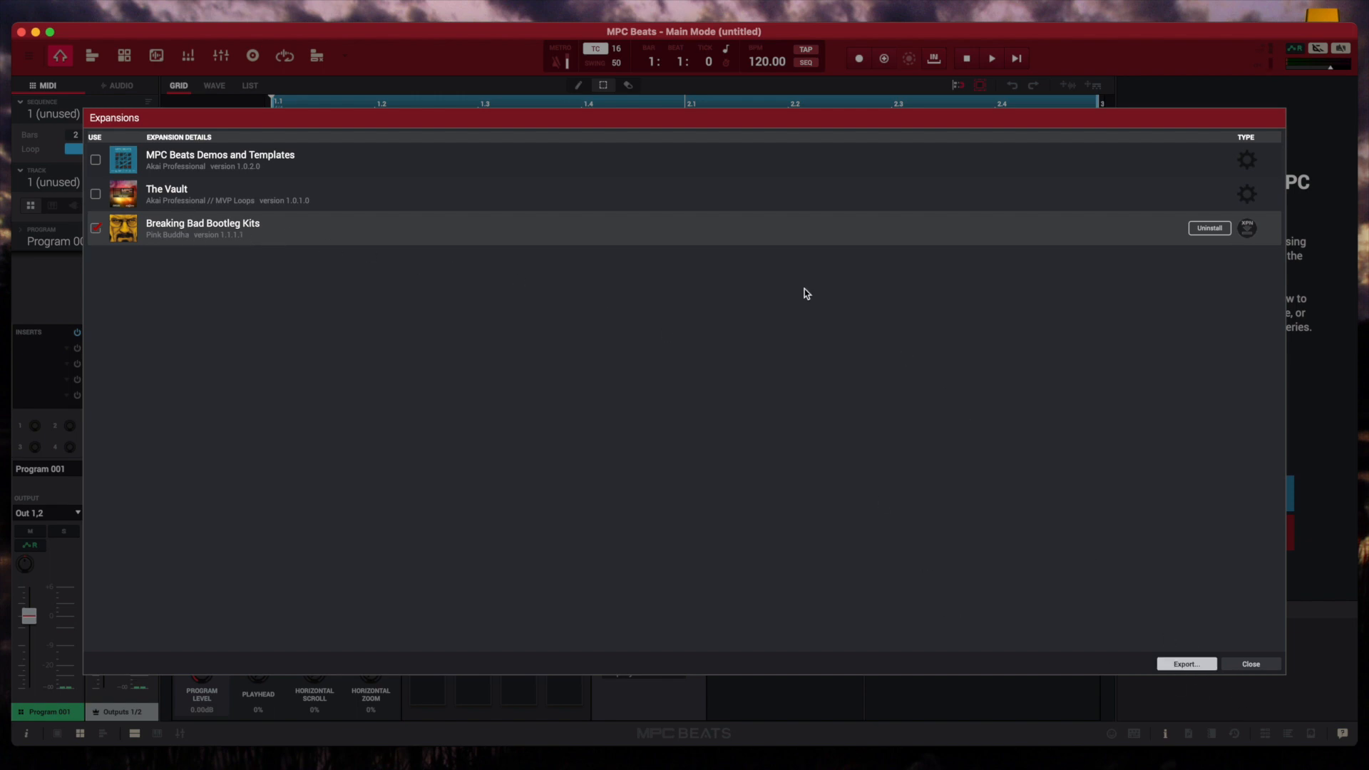
# Open the Export Expansion to Standalone dialog from the Expansions window.
pyautogui.click(1185, 664)
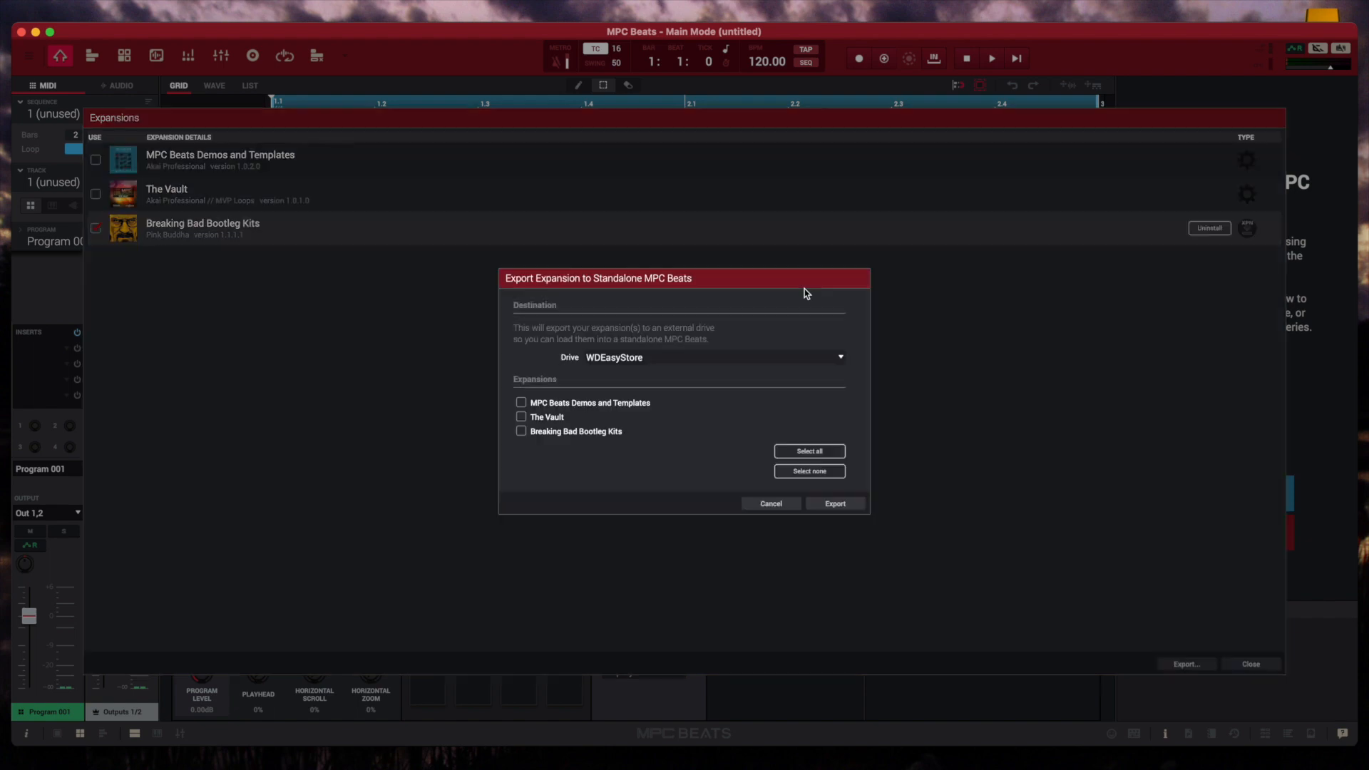
pyautogui.moveTo(535, 437)
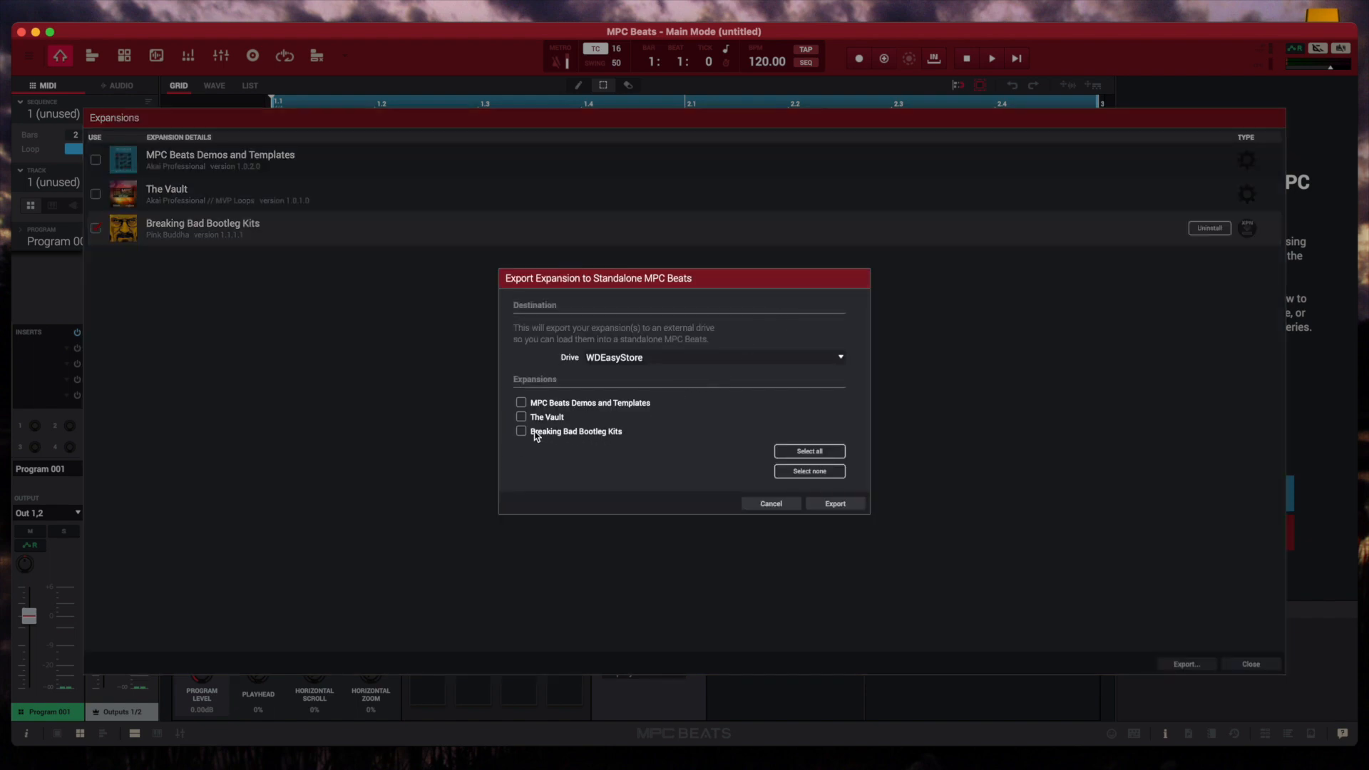
# Tick Breaking Bad Bootleg Kits in the export dialog's expansion list.
pyautogui.click(521, 431)
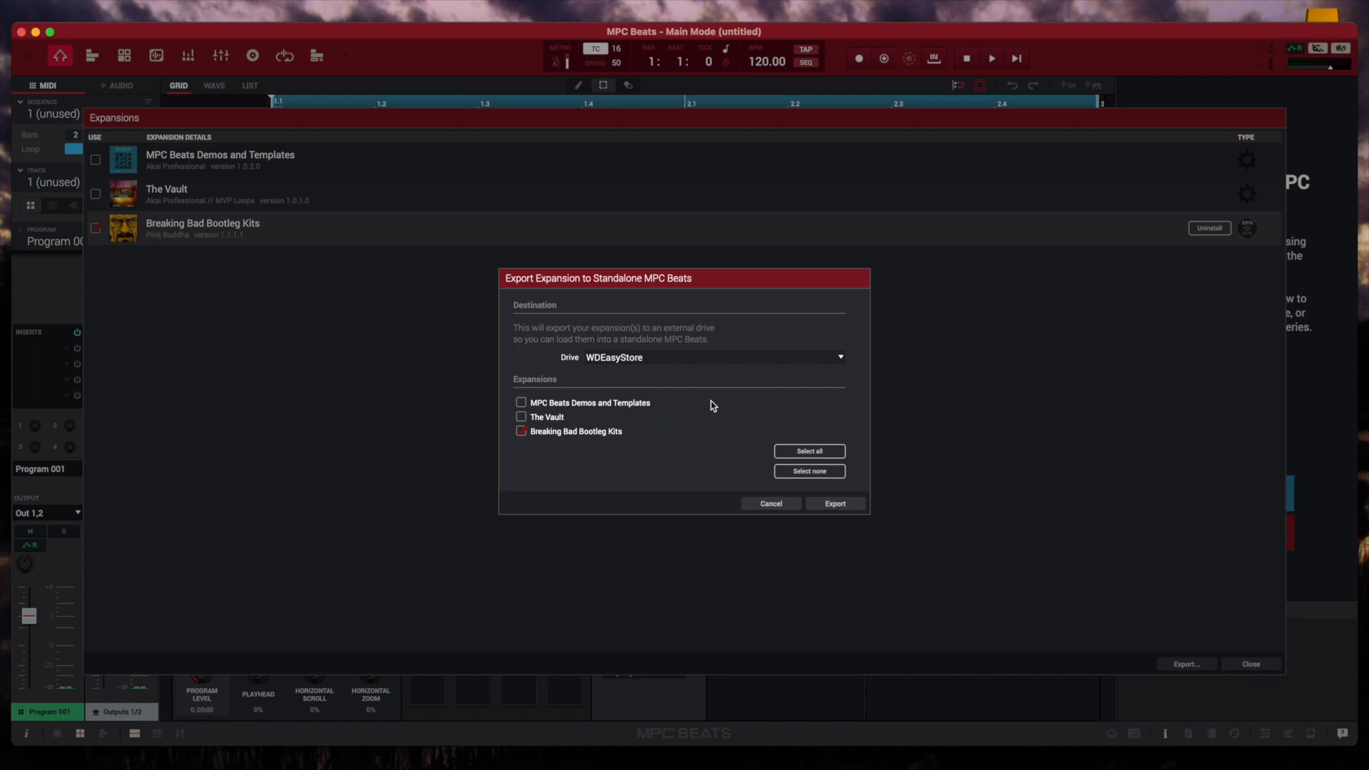
pyautogui.moveTo(620, 367)
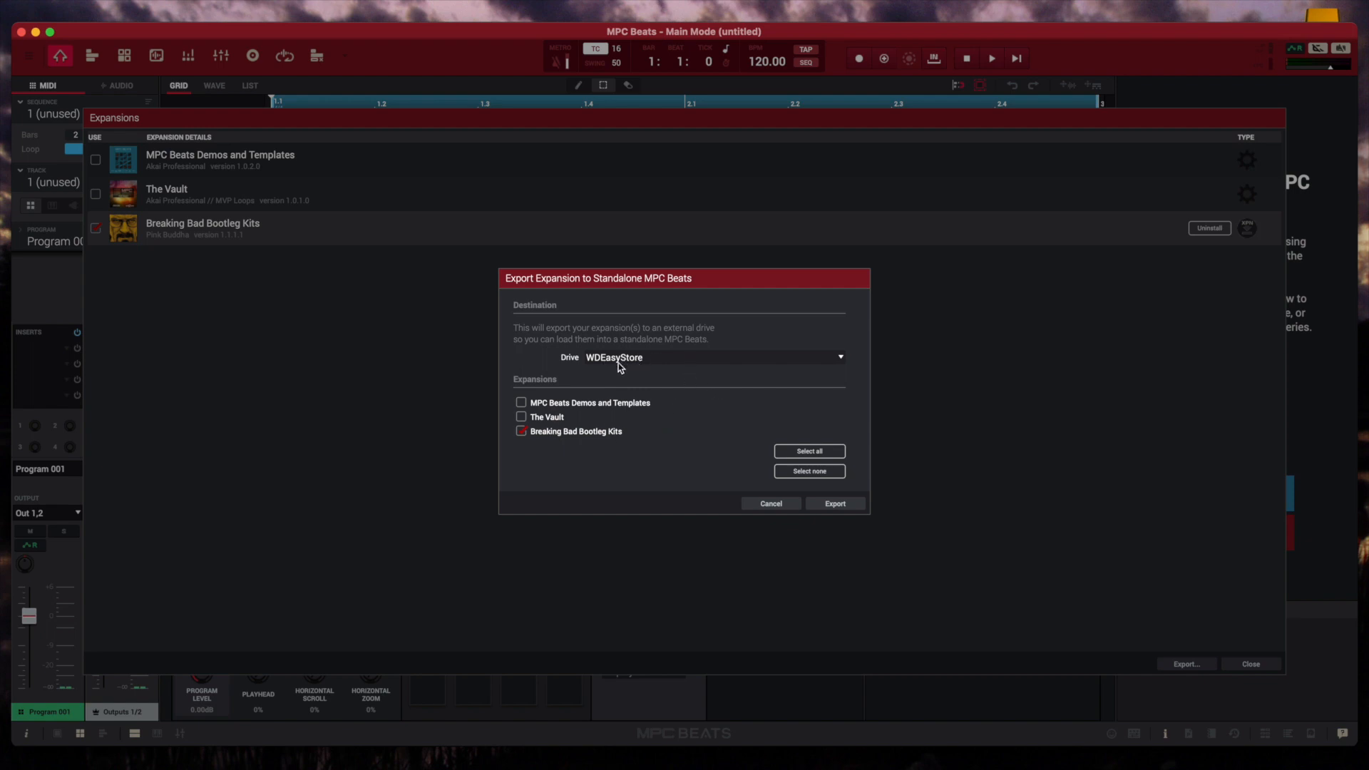
pyautogui.moveTo(790, 507)
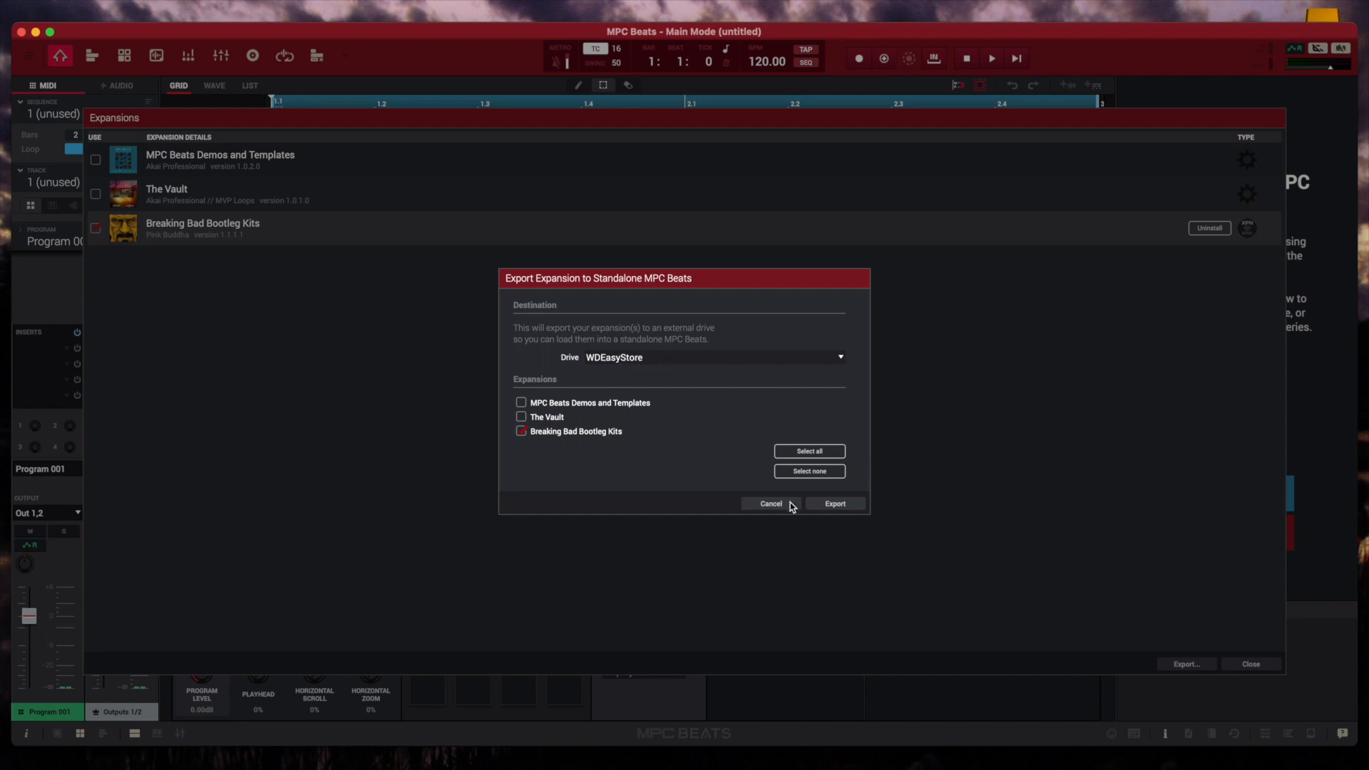
pyautogui.moveTo(846, 509)
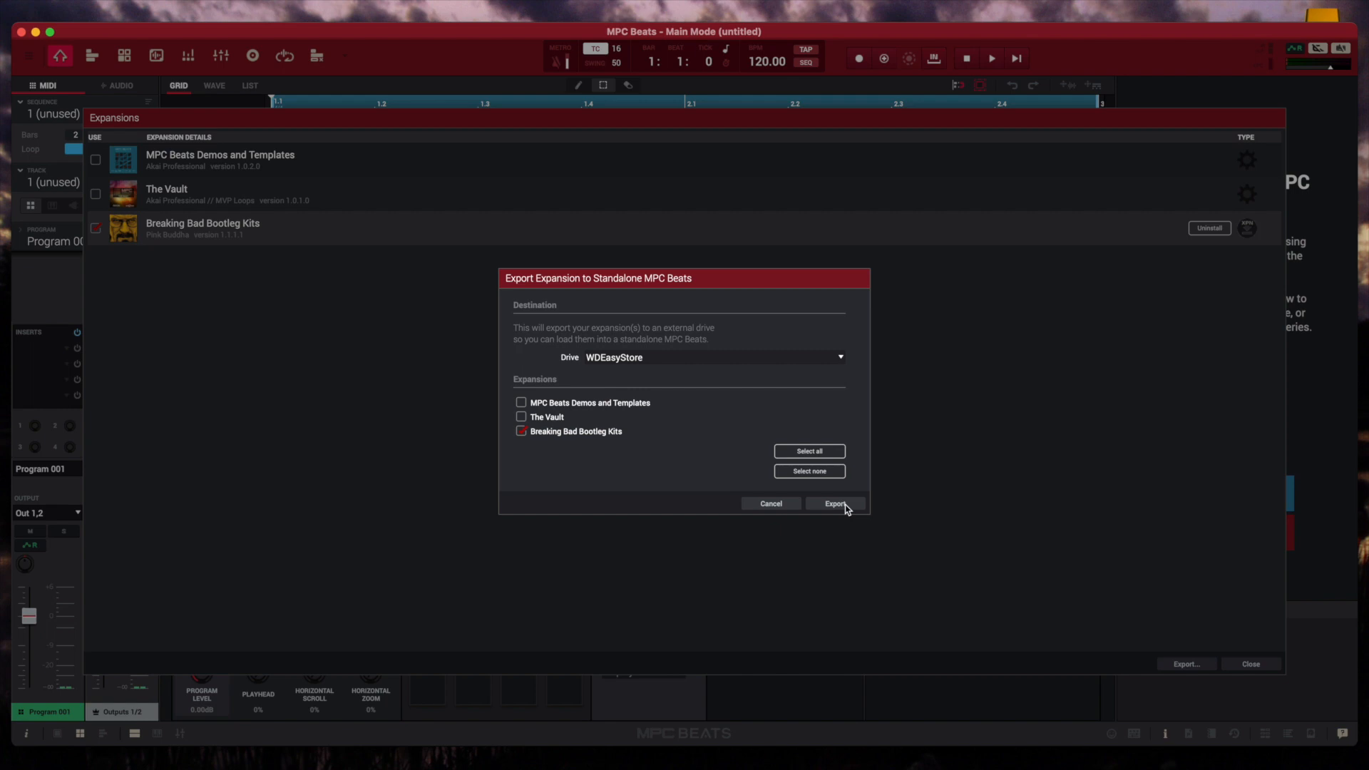